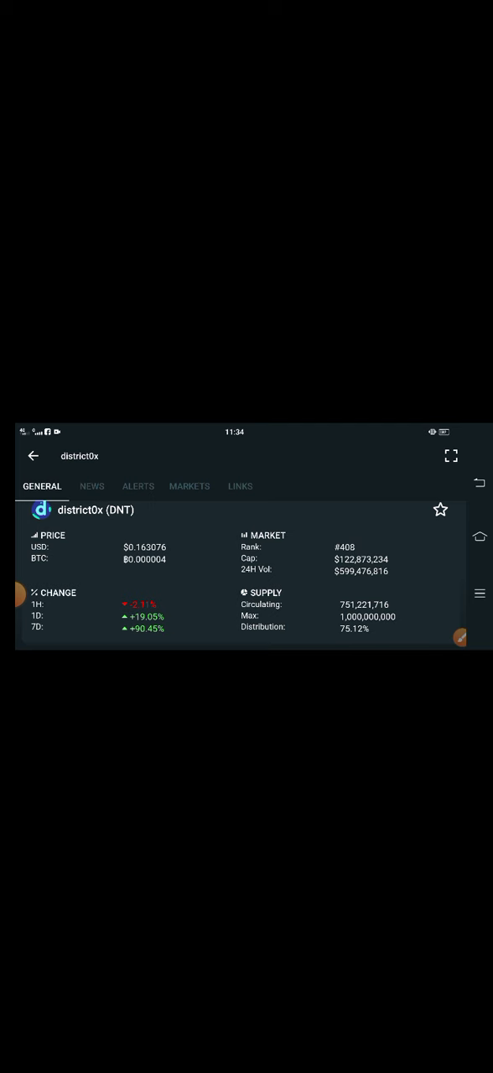
# Step: Draw a red rectangle around the district0x USD ($0.163076) and BTC price values
pyautogui.click(460, 636)
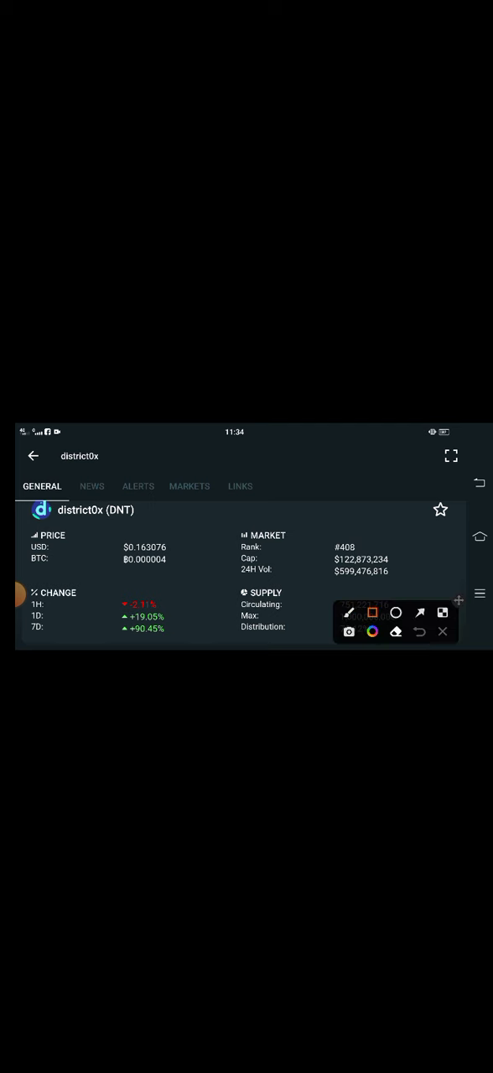
pyautogui.moveTo(113, 535); pyautogui.dragTo(186, 573)
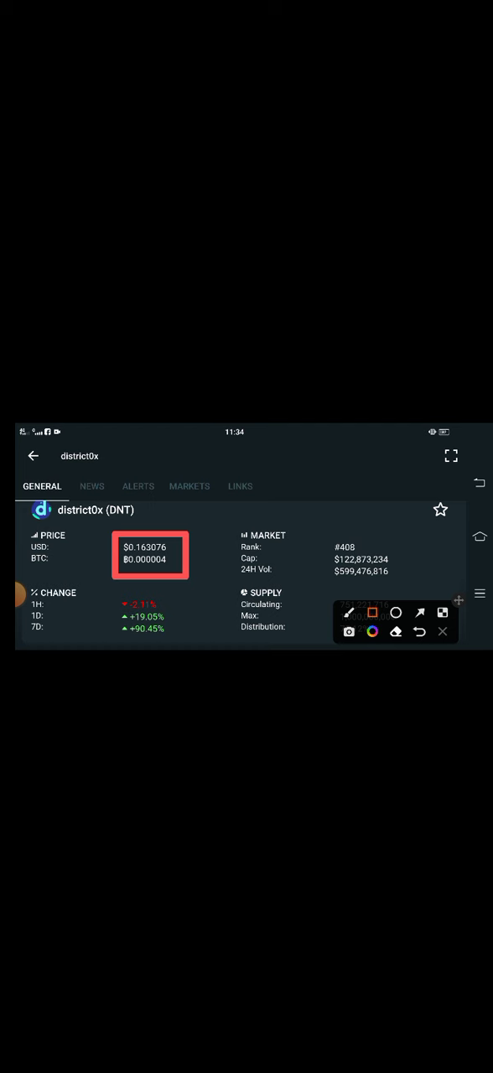
# Step: Box the 1H/1D/7D change percentages in red and ready an arrow for the −2.11% 1H value
pyautogui.moveTo(111, 603); pyautogui.dragTo(170, 635)
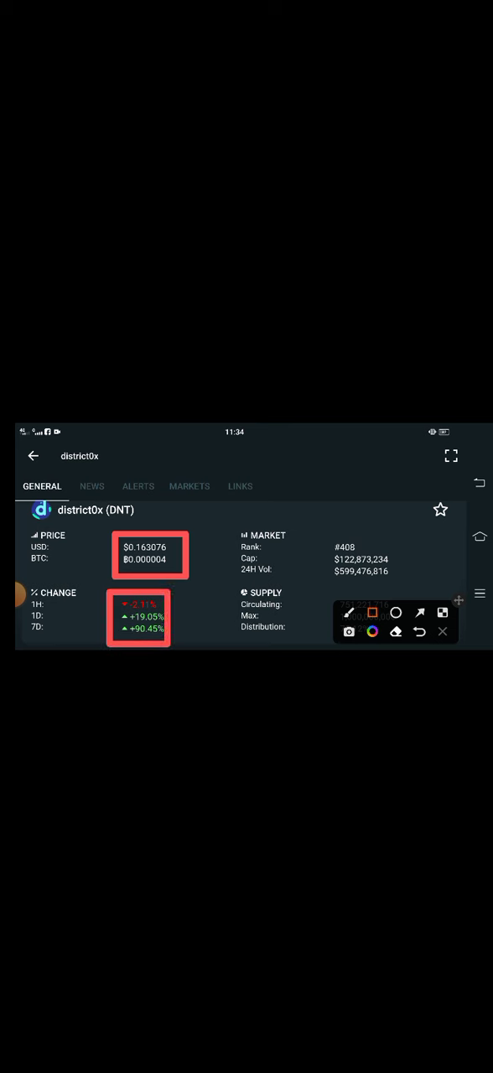
pyautogui.click(419, 612)
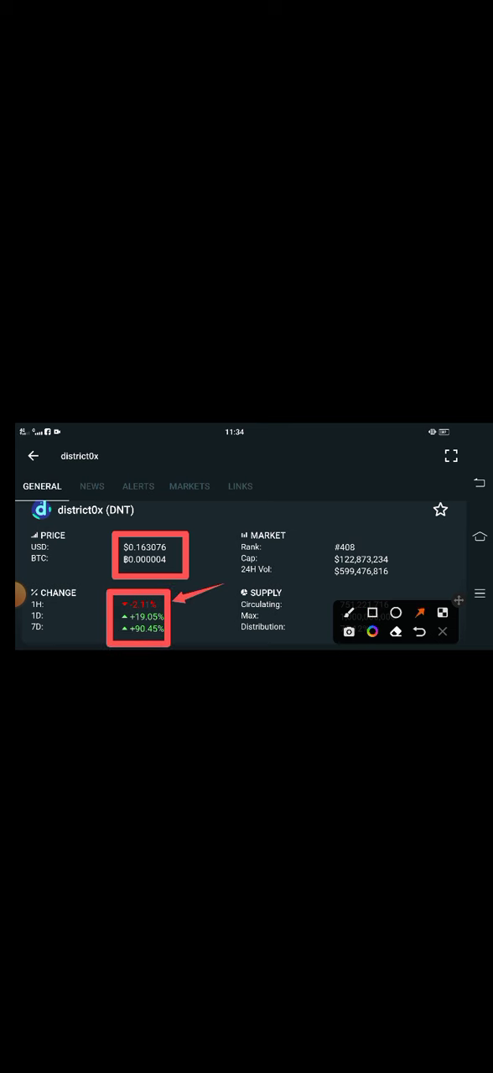